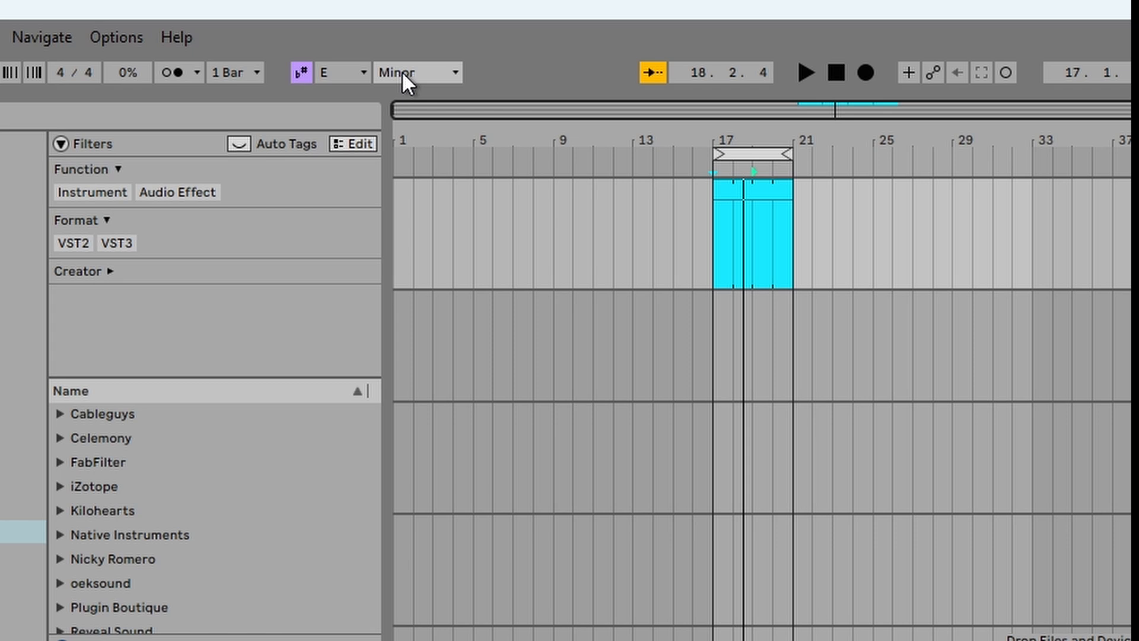
{"action": "mouse_move", "coordinate": [362, 89]}
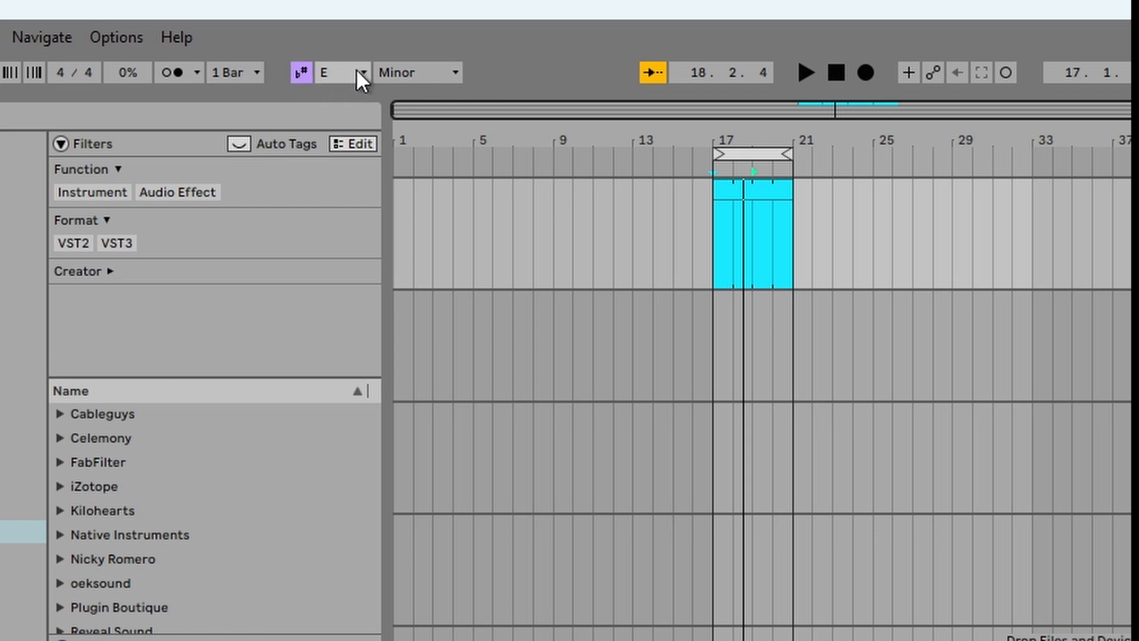
{"action": "mouse_move", "coordinate": [423, 253]}
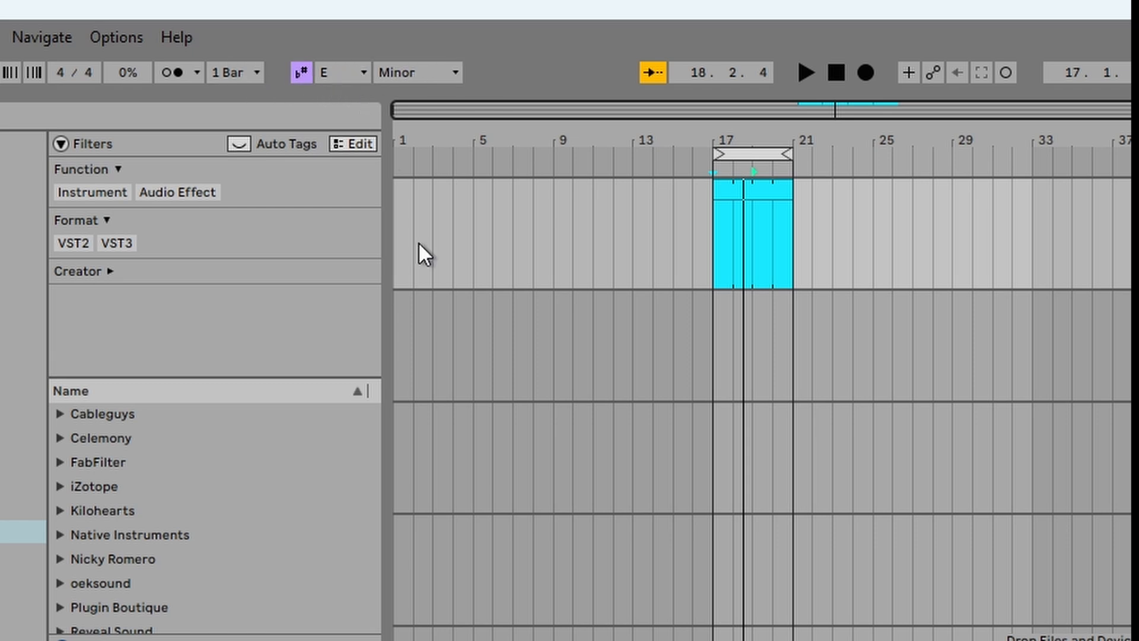
- Open the E minor MIDI clip from the arrangement in Clip View
{"action": "double_click", "coordinate": [752, 232]}
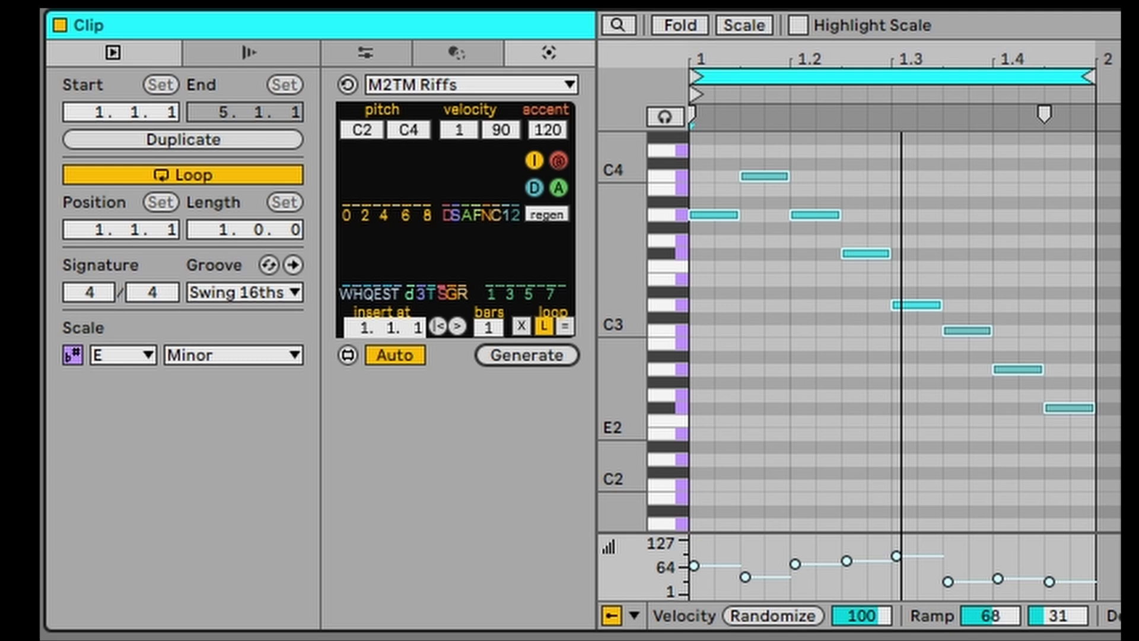
{"action": "mouse_move", "coordinate": [517, 168]}
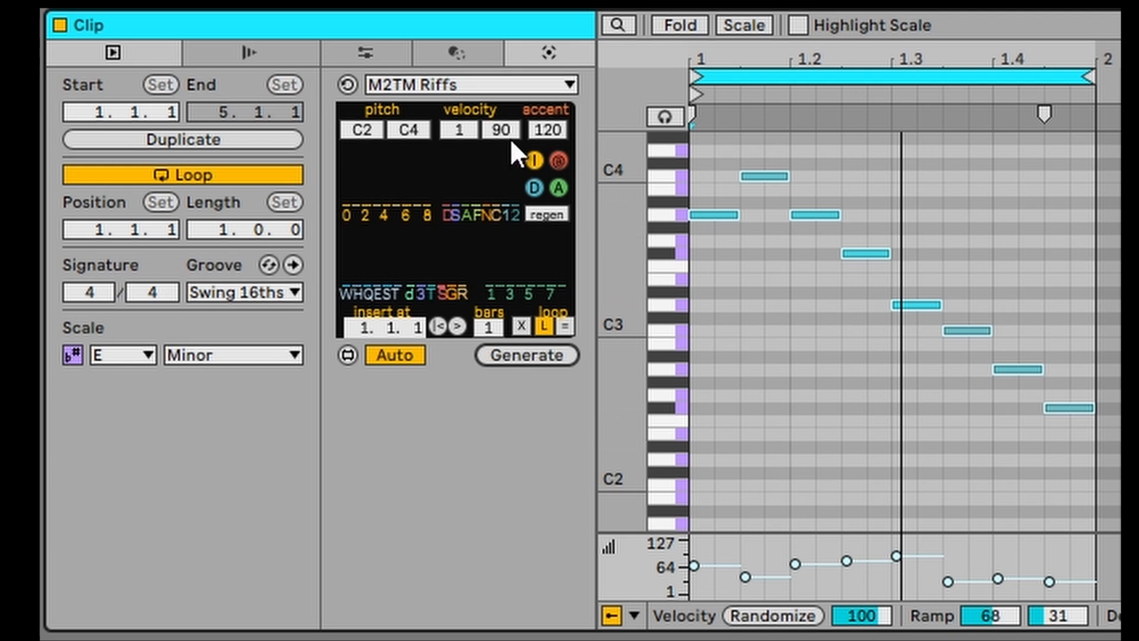
{"action": "mouse_move", "coordinate": [354, 220]}
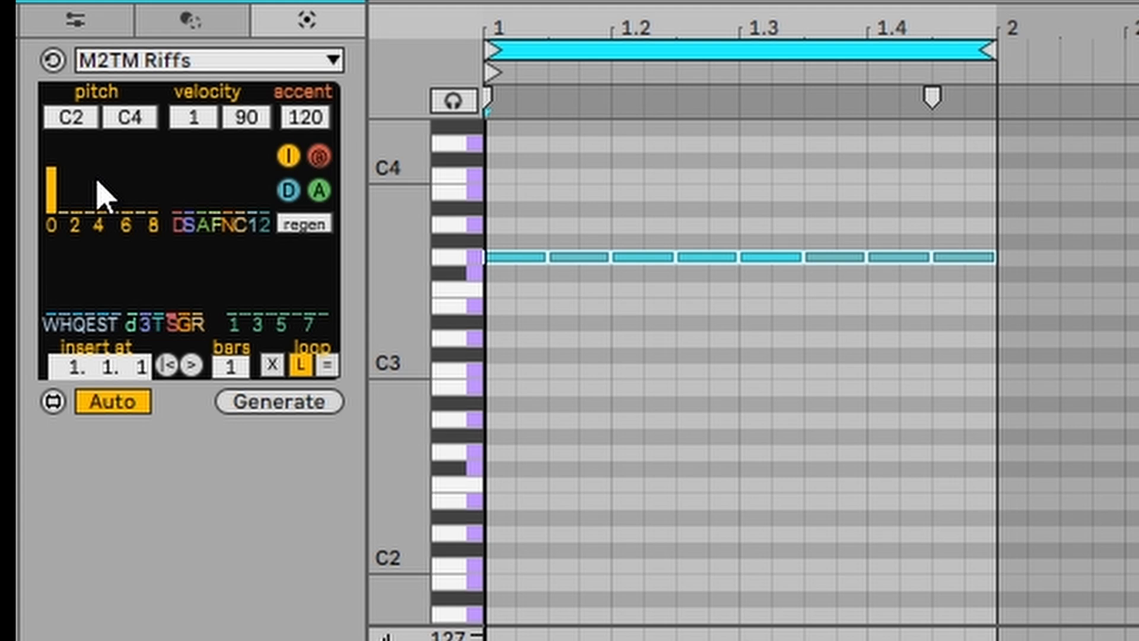
- Weight the interval histogram toward steps of 1 and 2 with a small chance of 8-leaps
{"action": "left_click", "coordinate": [278, 402]}
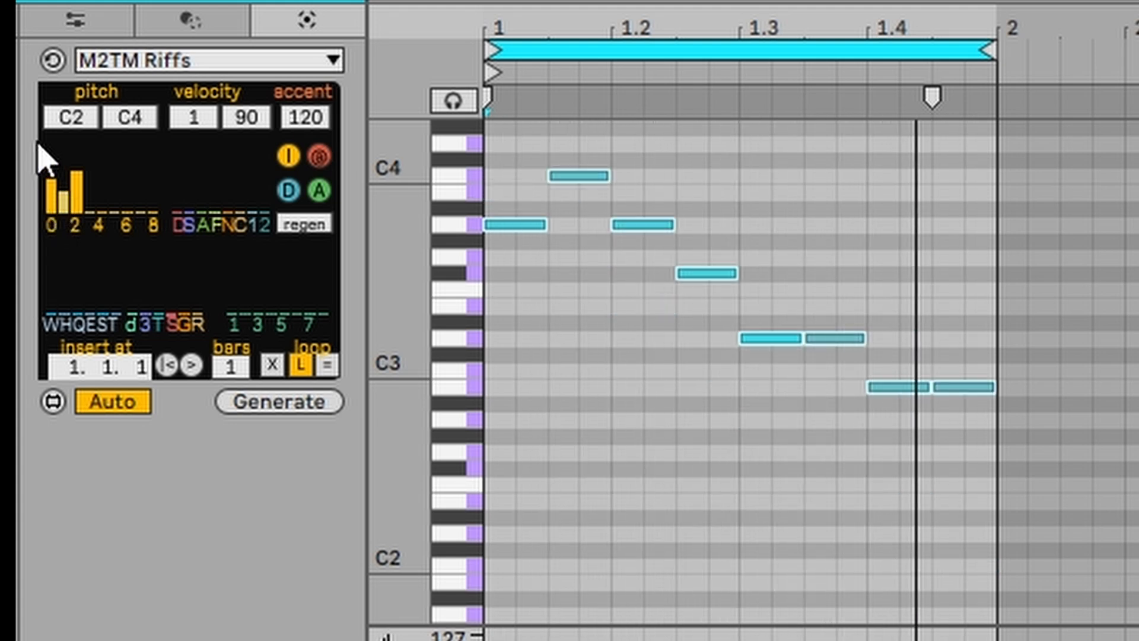
{"action": "mouse_move", "coordinate": [56, 232]}
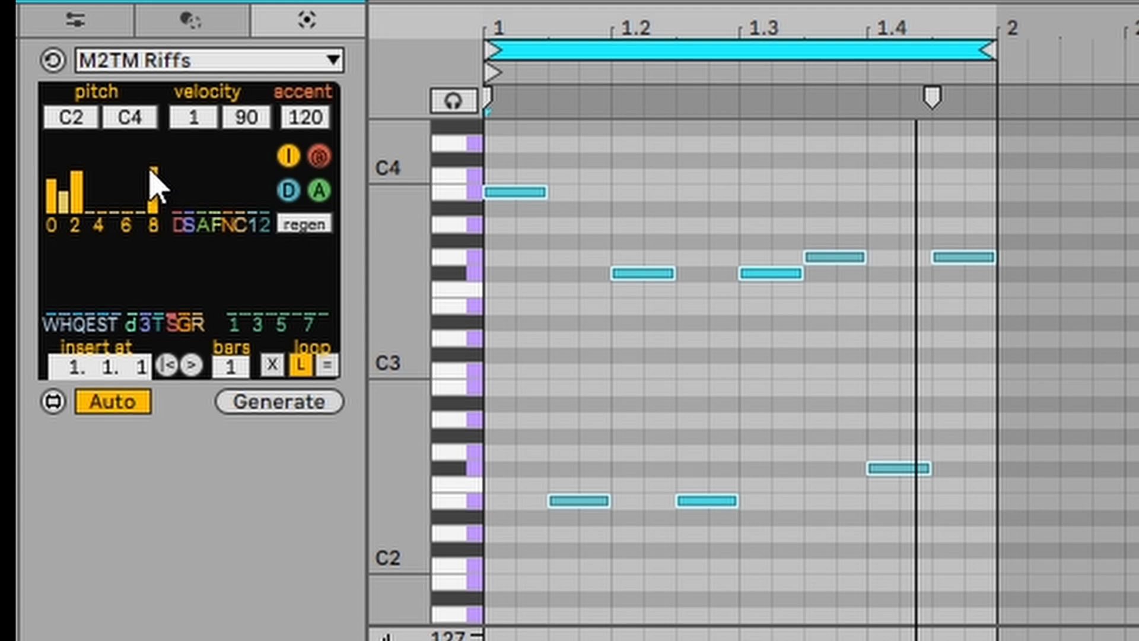
{"action": "left_click", "coordinate": [280, 402]}
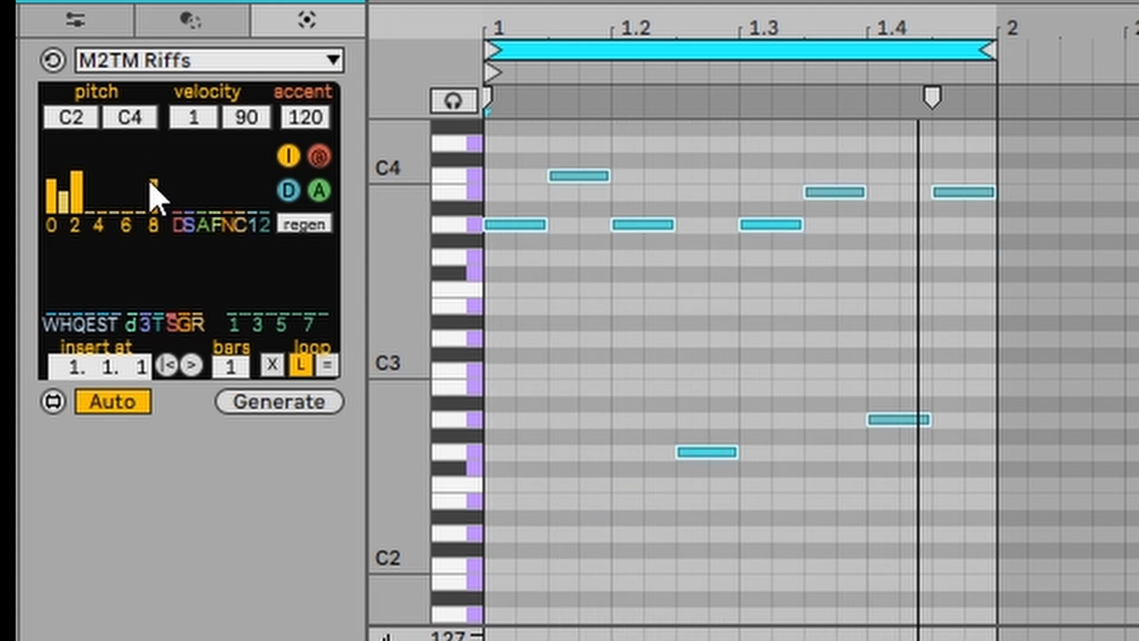
{"action": "left_click", "coordinate": [279, 401]}
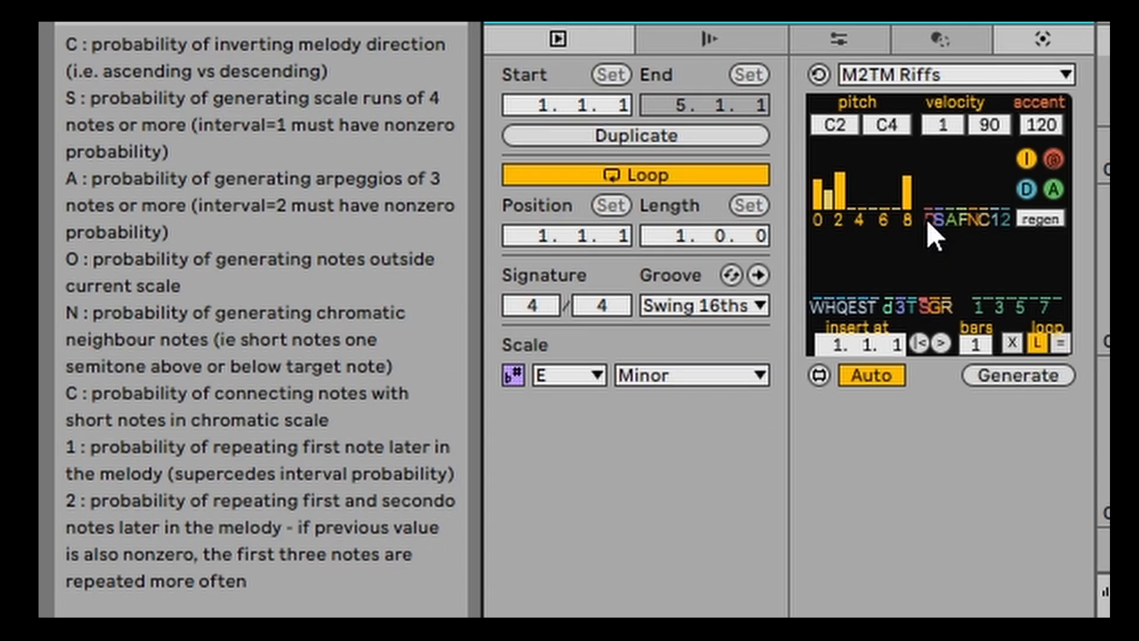
{"action": "mouse_move", "coordinate": [943, 186]}
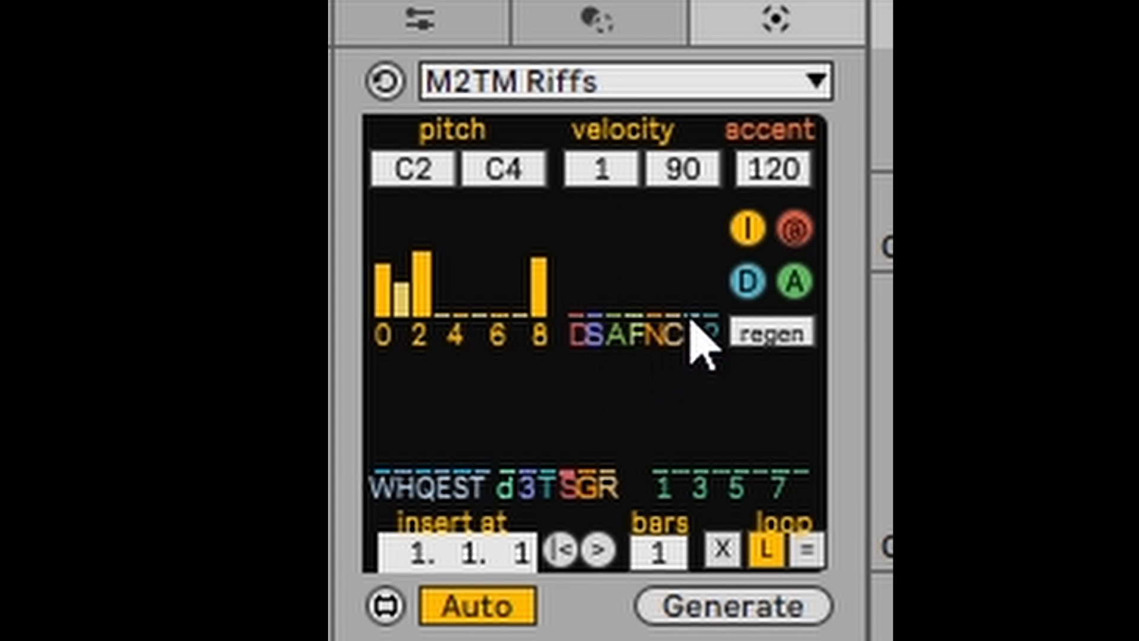
{"action": "mouse_move", "coordinate": [687, 314]}
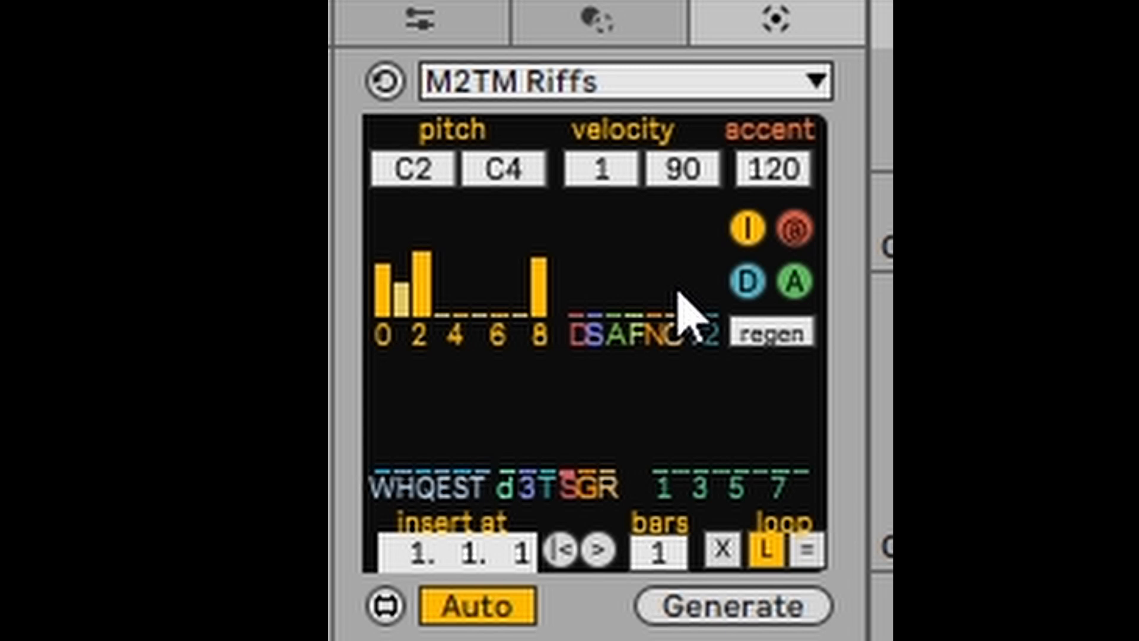
{"action": "mouse_move", "coordinate": [689, 322]}
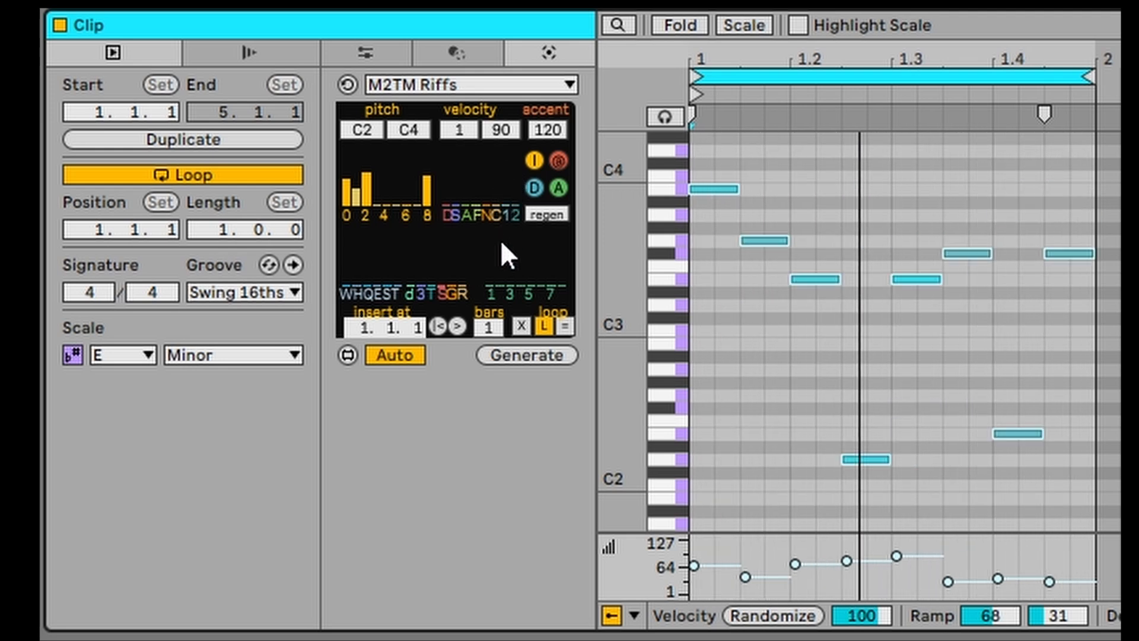
{"action": "mouse_move", "coordinate": [520, 224]}
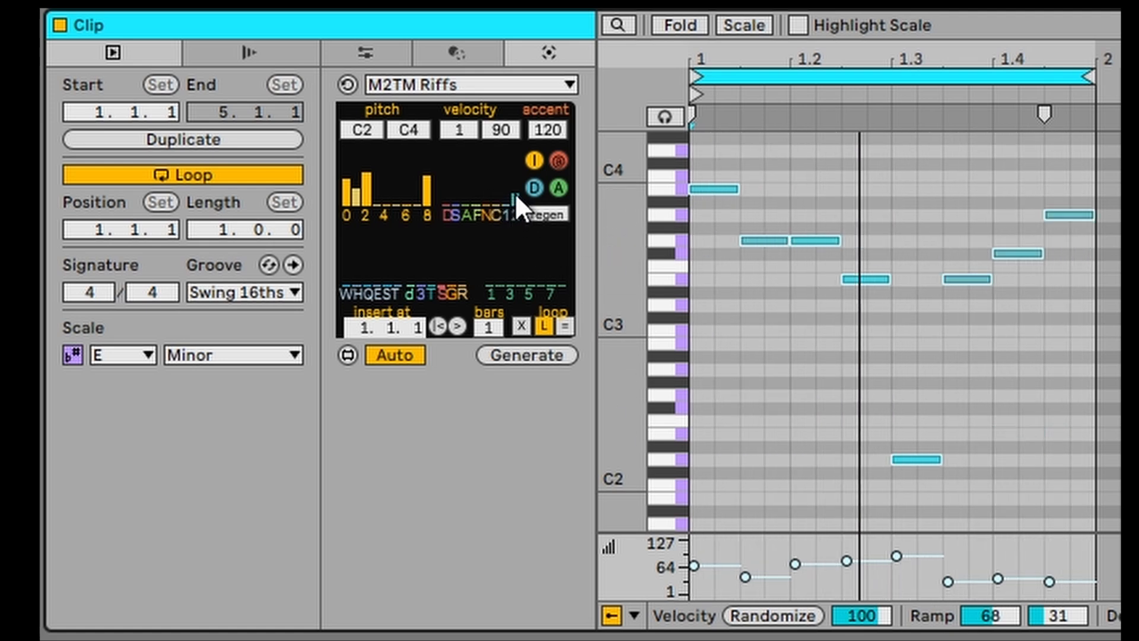
- Regenerate the riff in M2TM Riffs with the current 0–2 and 8 interval weights
{"action": "left_click", "coordinate": [533, 185]}
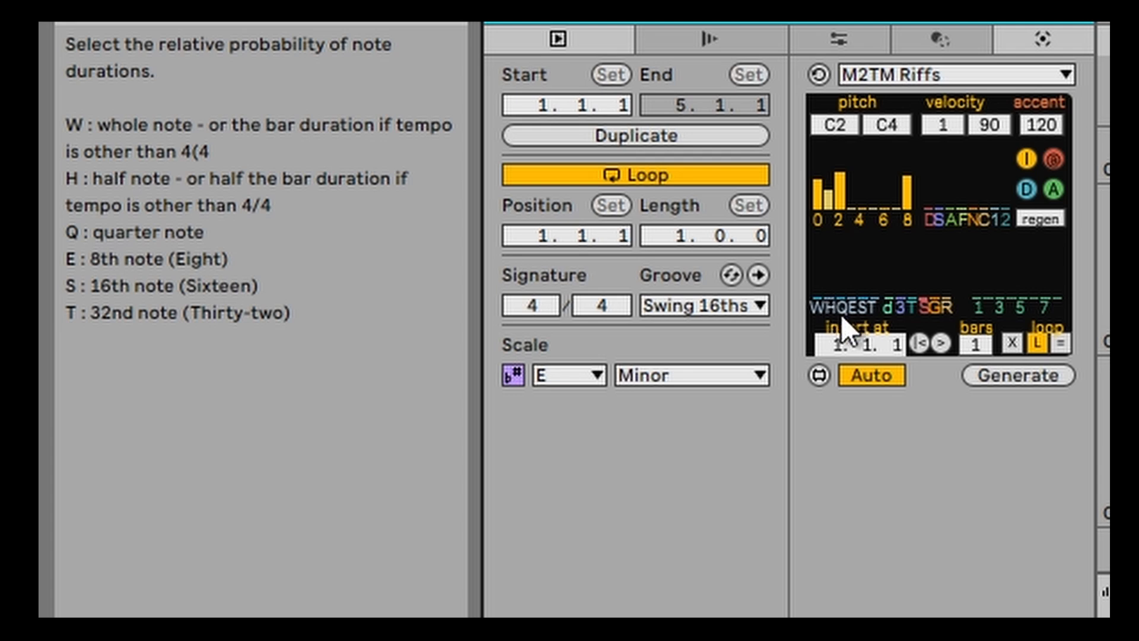
{"action": "mouse_move", "coordinate": [854, 331]}
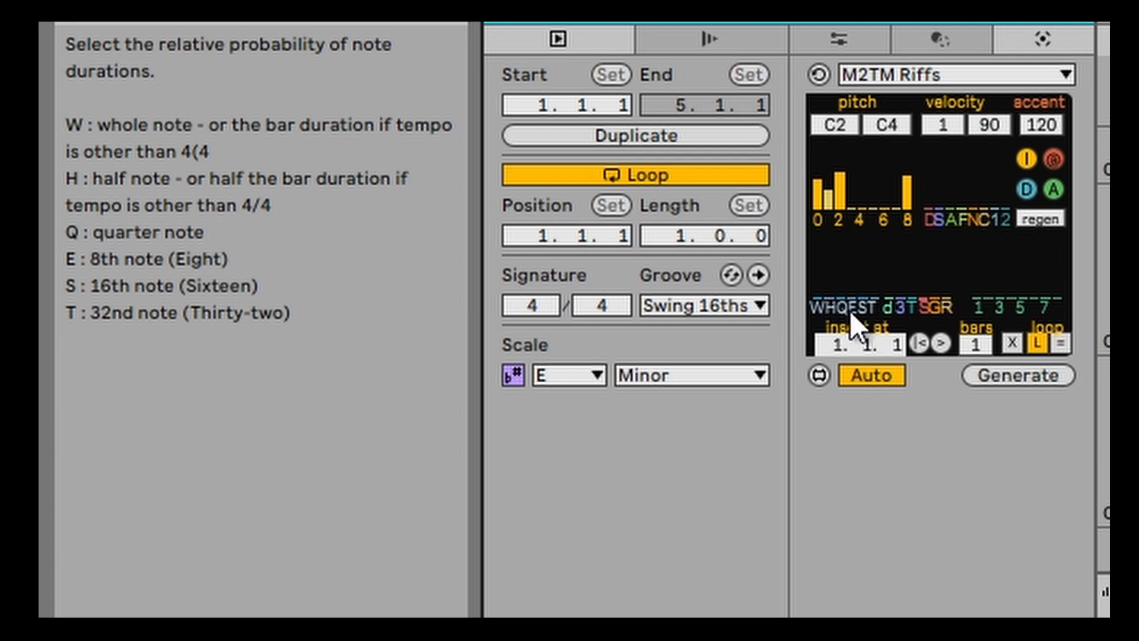
{"action": "mouse_move", "coordinate": [858, 327]}
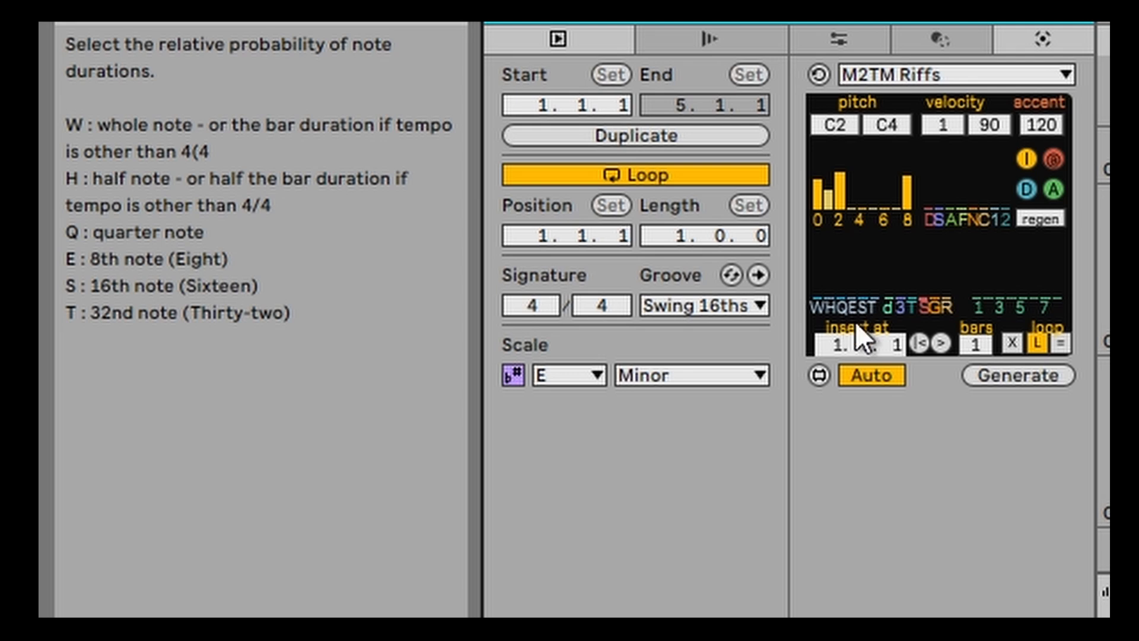
{"action": "mouse_move", "coordinate": [872, 318]}
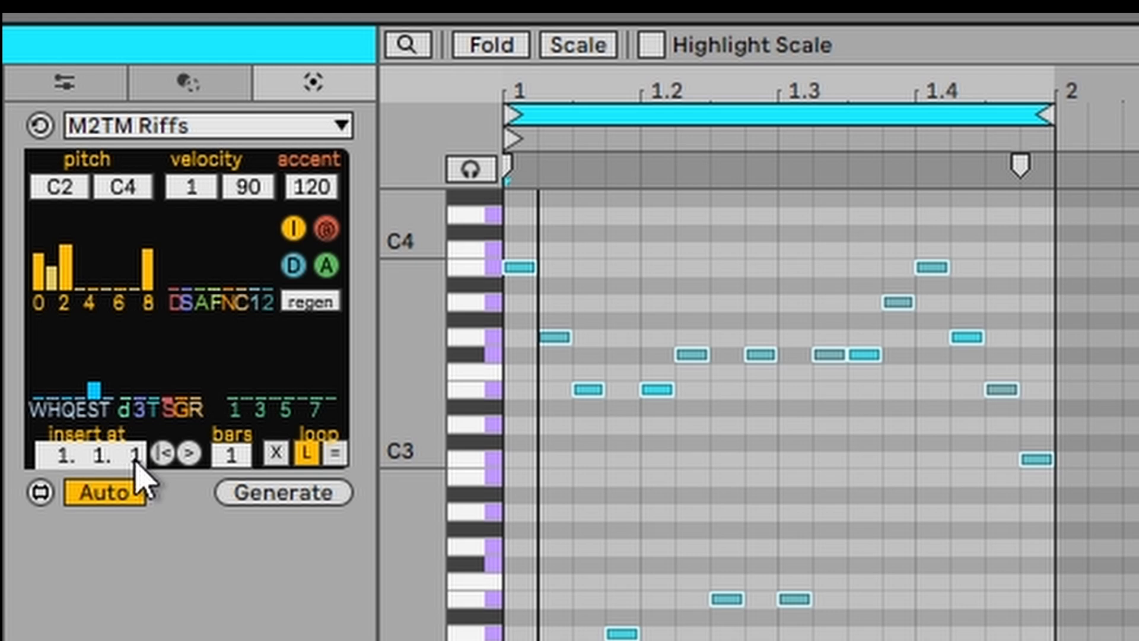
{"action": "mouse_move", "coordinate": [119, 447]}
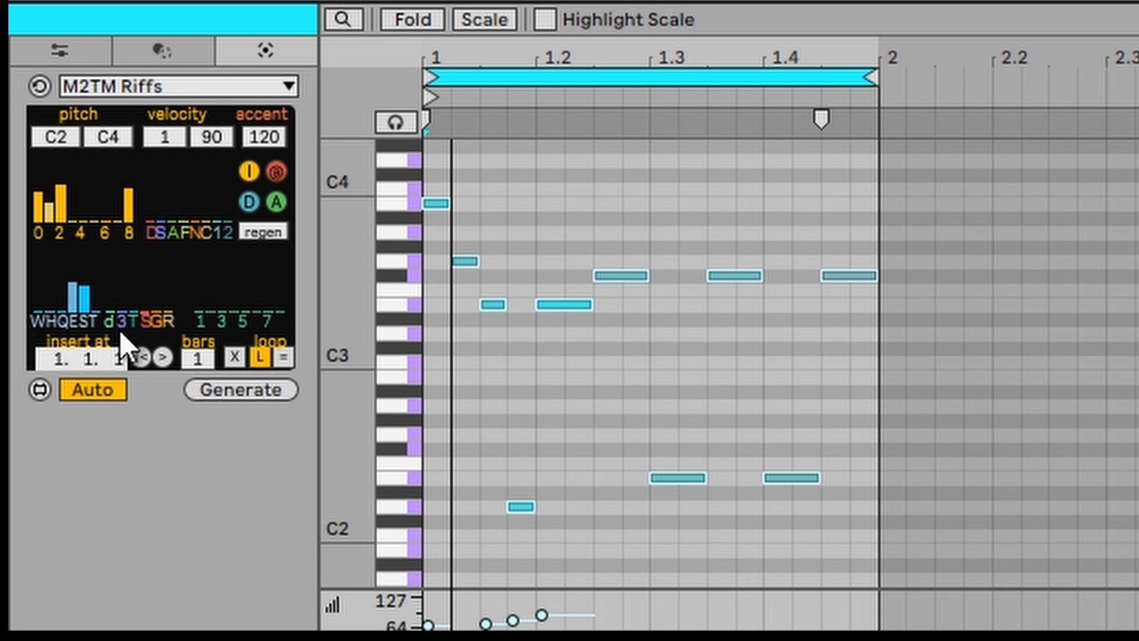
{"action": "mouse_move", "coordinate": [214, 367]}
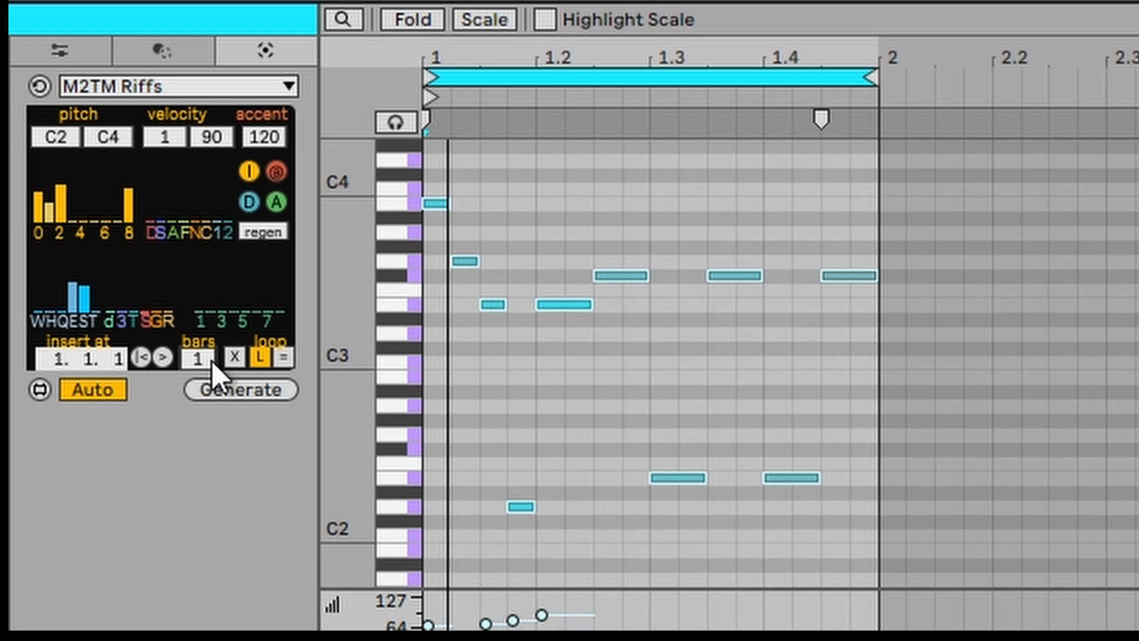
- Generate a new riff from the eighth and sixteenth duration weights
{"action": "left_click", "coordinate": [197, 357]}
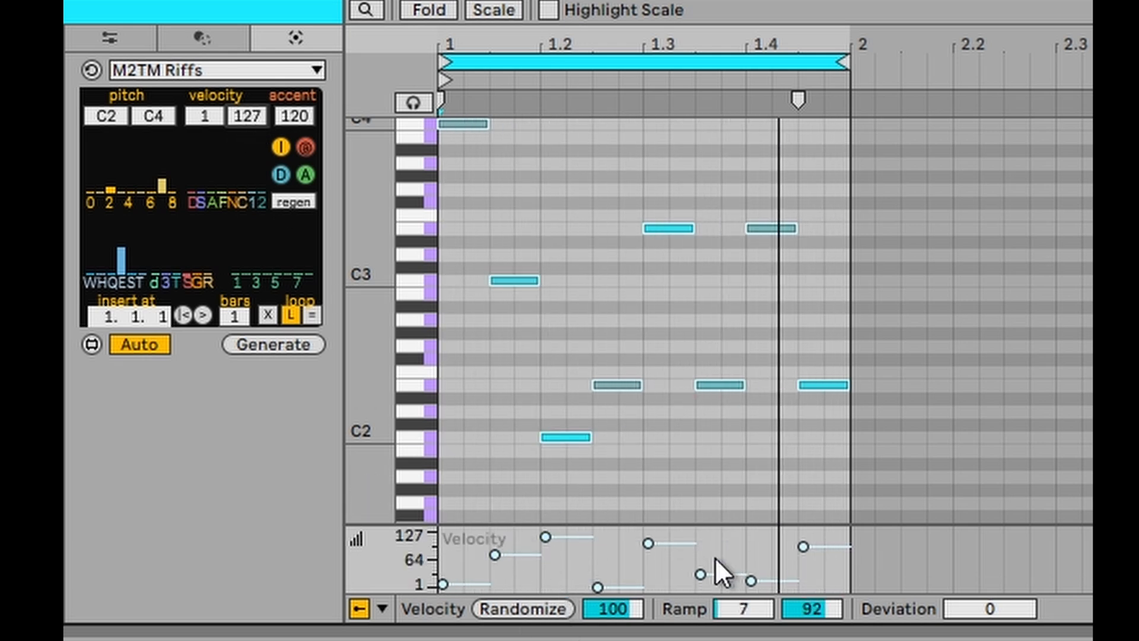
{"action": "mouse_move", "coordinate": [207, 358]}
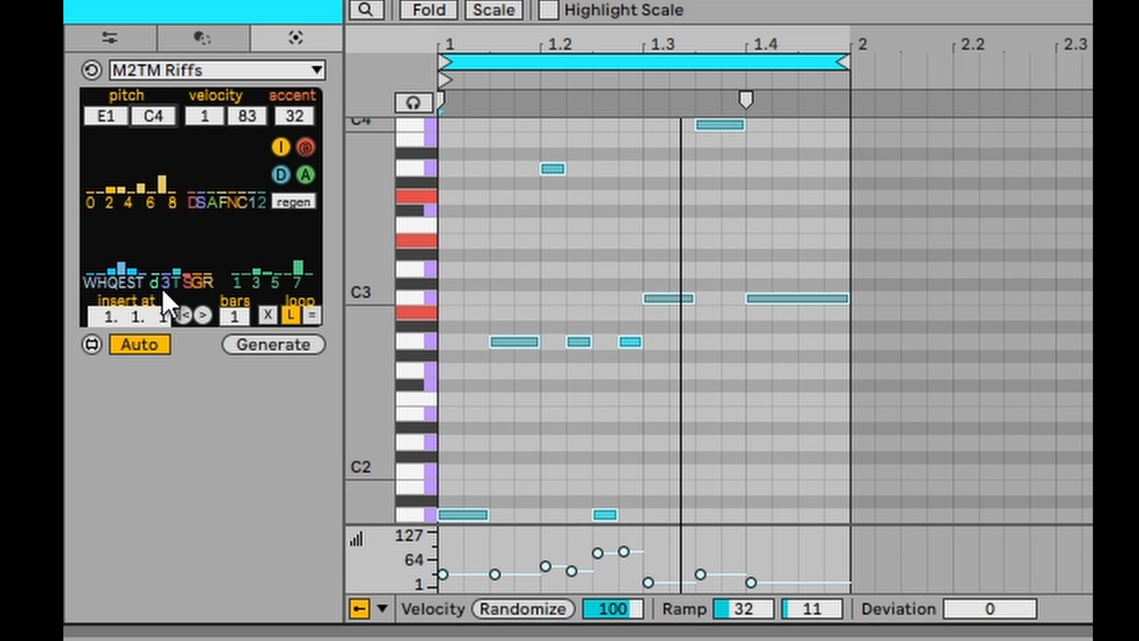
- Reweight the note-duration graph and regenerate the riff
{"action": "left_click", "coordinate": [272, 344]}
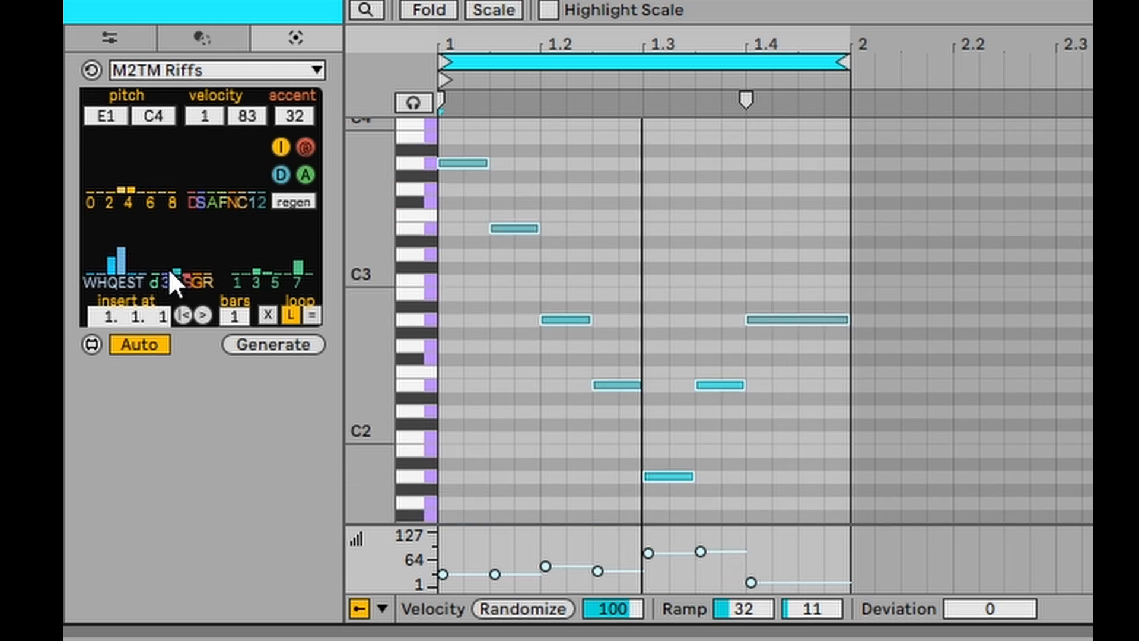